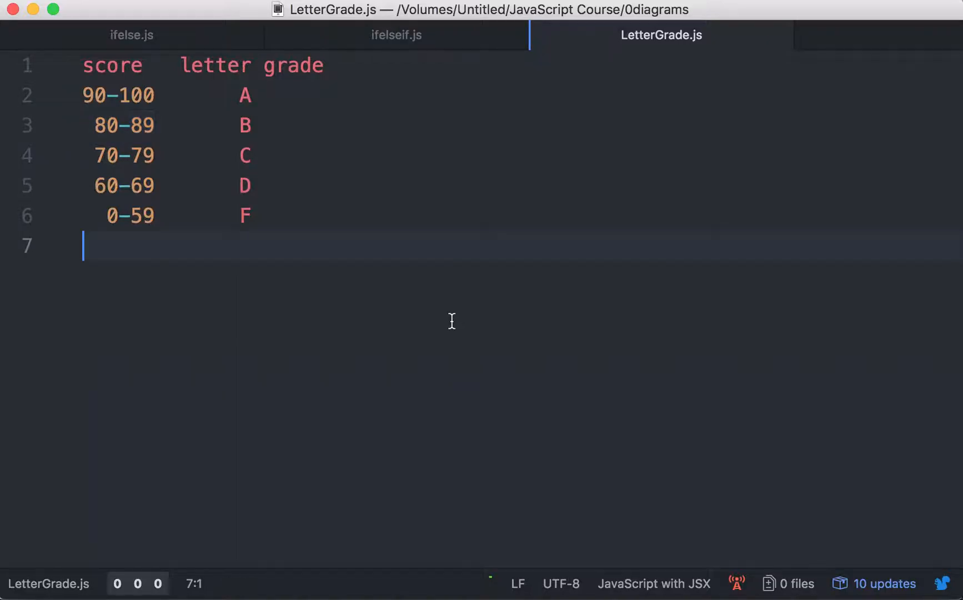
mouse_move(266, 208)
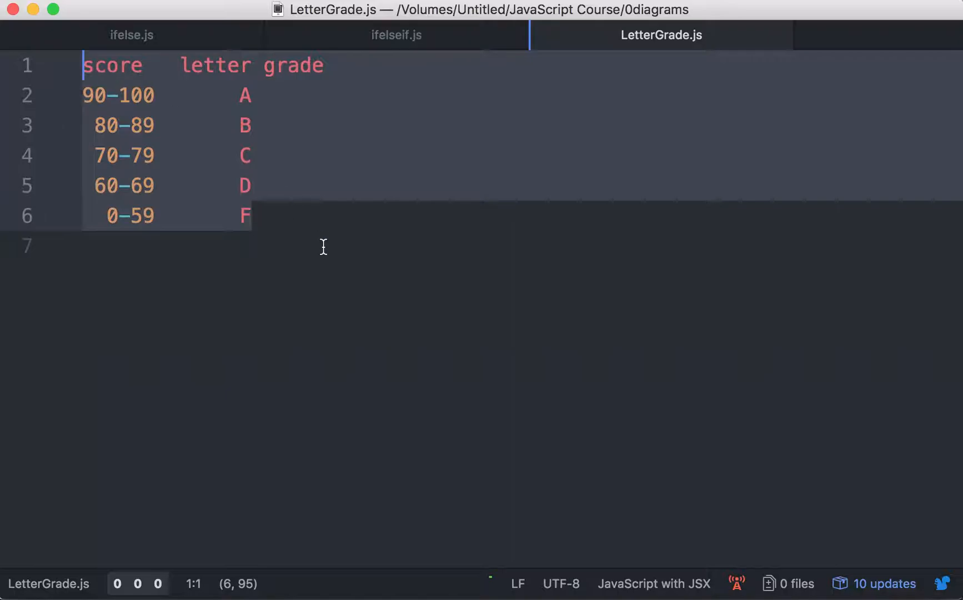
Walk through the LetterGrade.js rows relating each score range to its branch in the chain
left_click(83, 246)
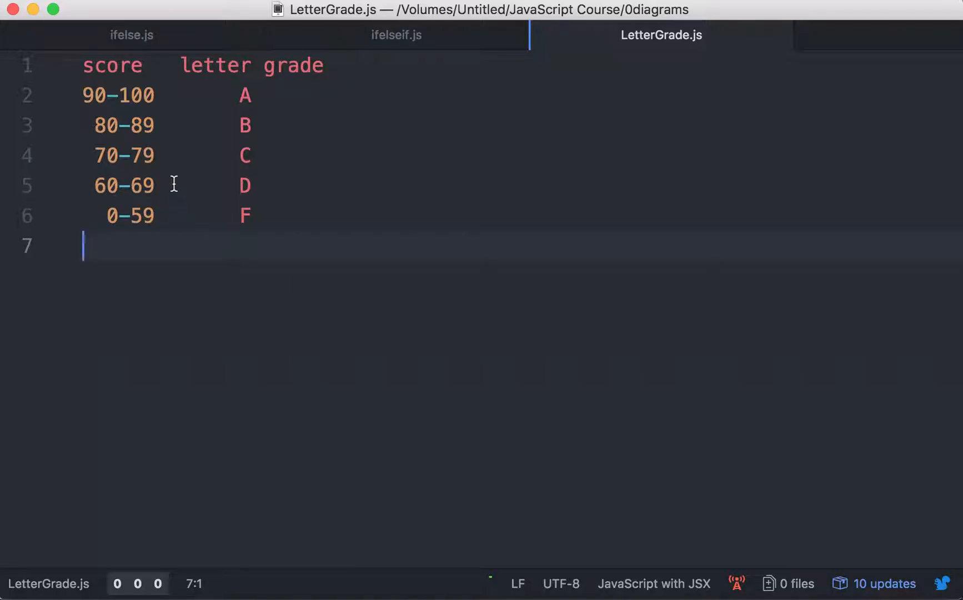
mouse_move(158, 126)
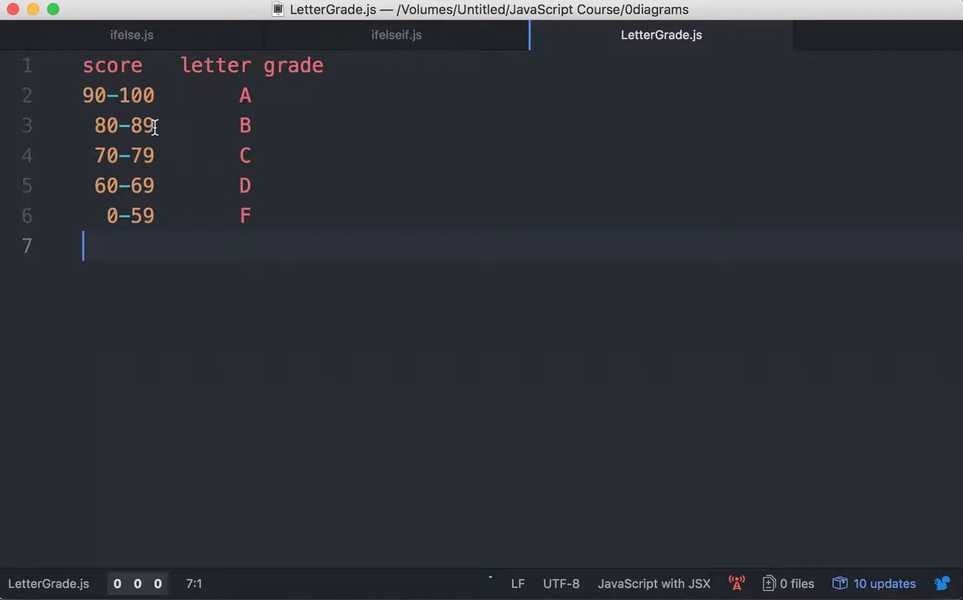
left_click(109, 126)
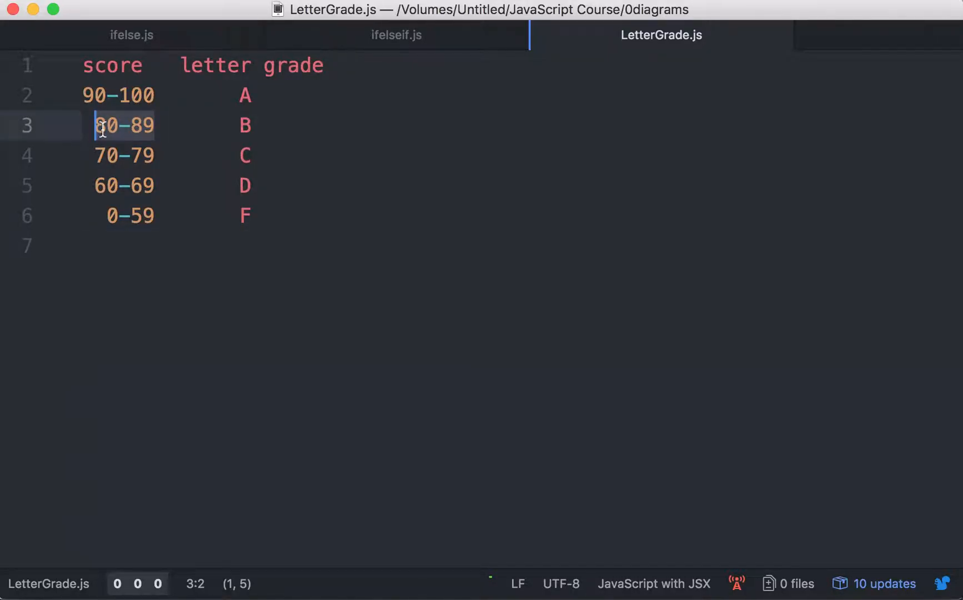
left_click(252, 125)
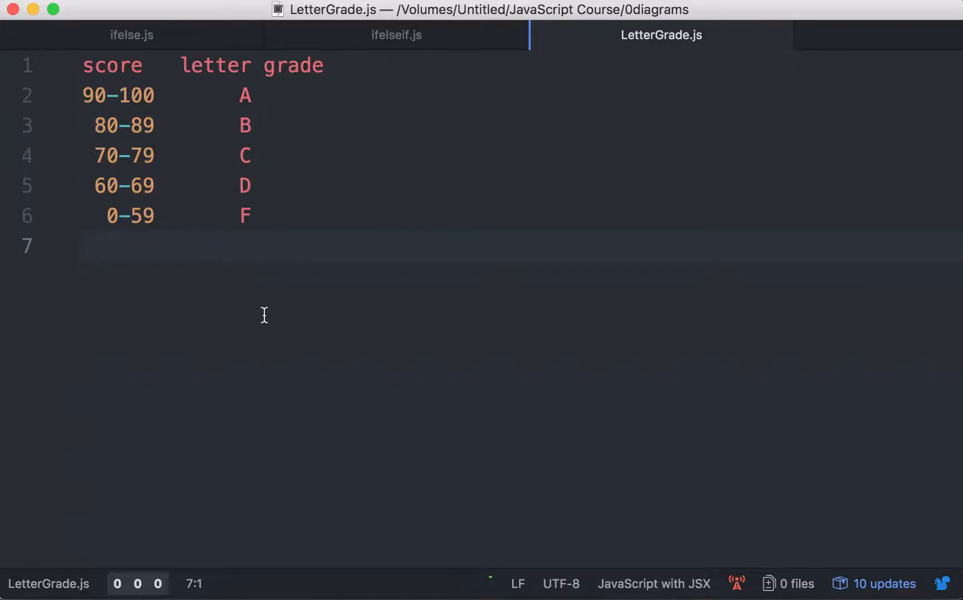
left_click(83, 246)
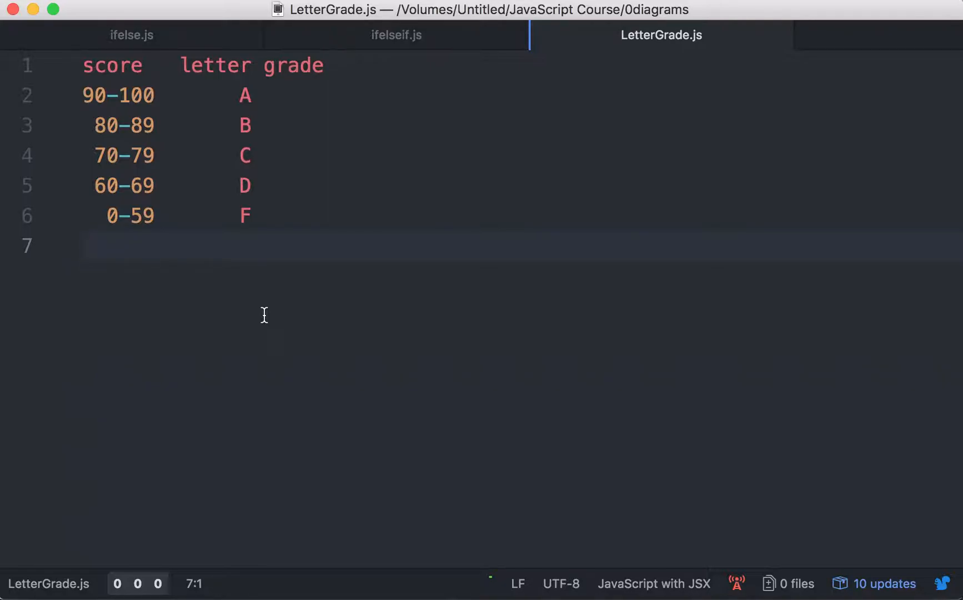
left_click(83, 246)
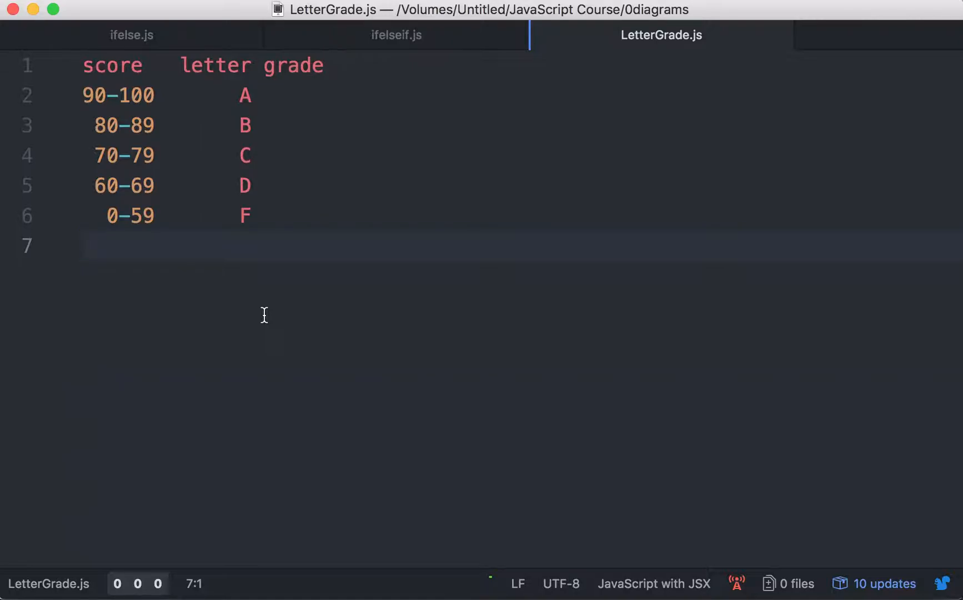
left_click(83, 247)
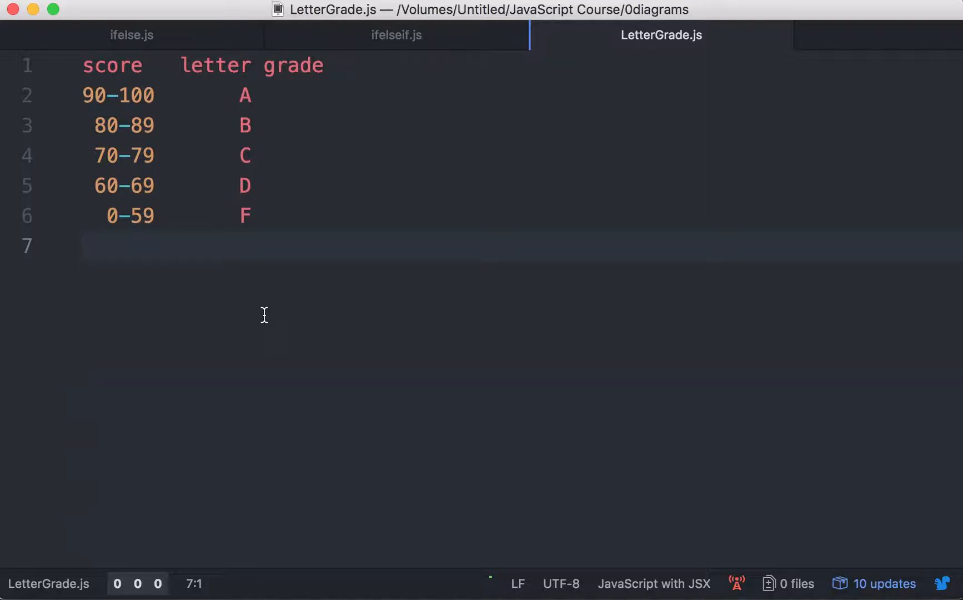
left_click(131, 126)
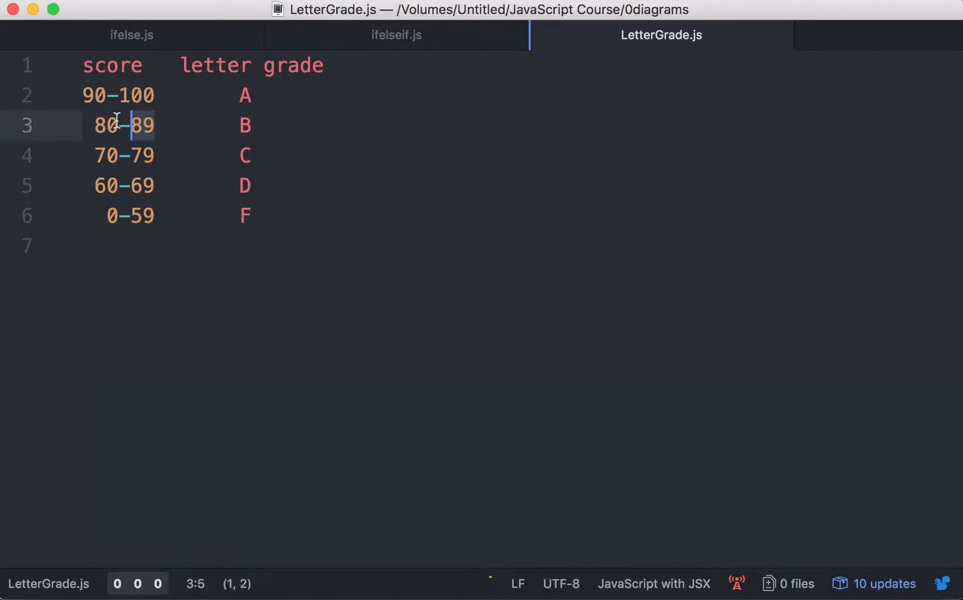
left_click(272, 141)
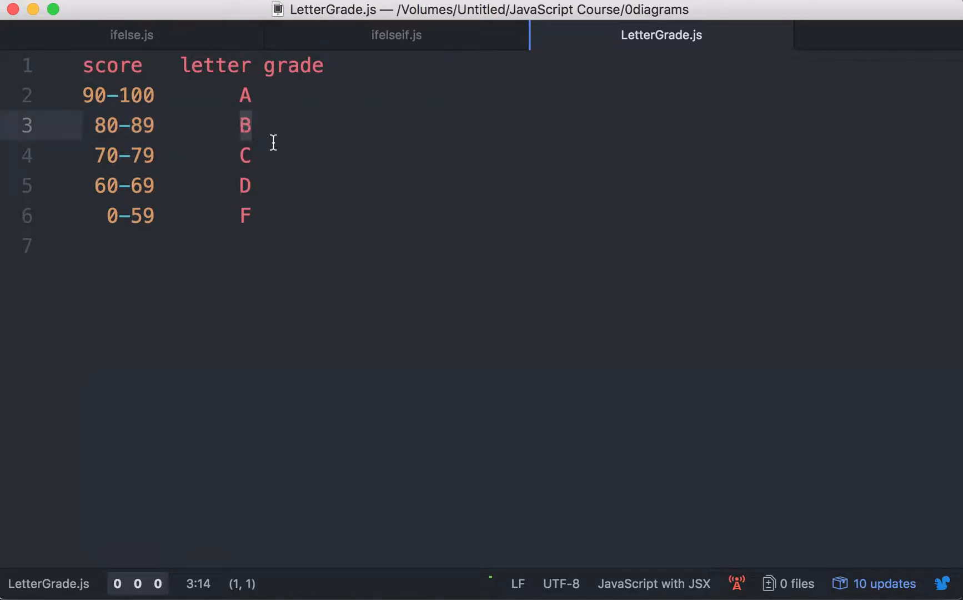
left_click(82, 246)
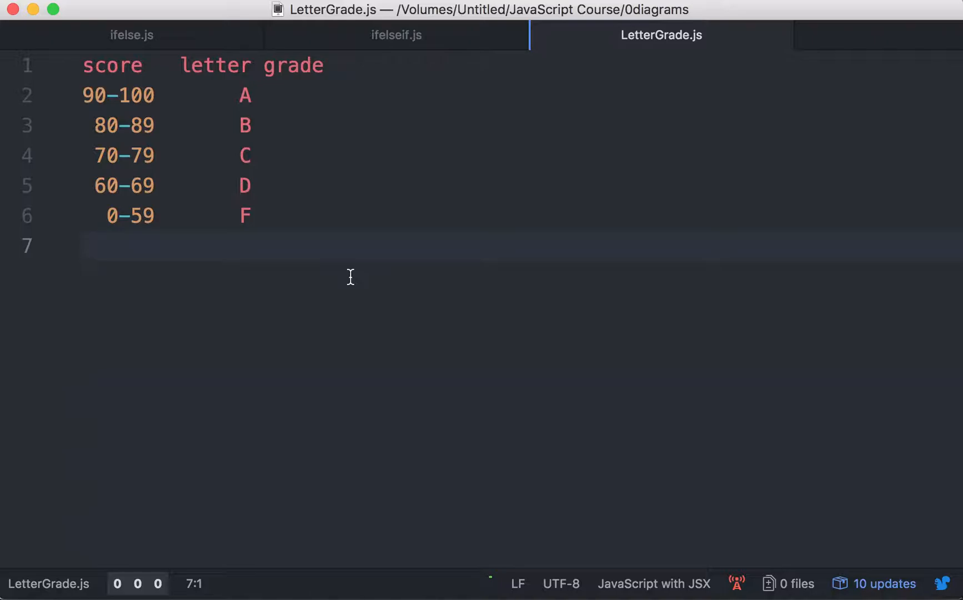
left_click(253, 95)
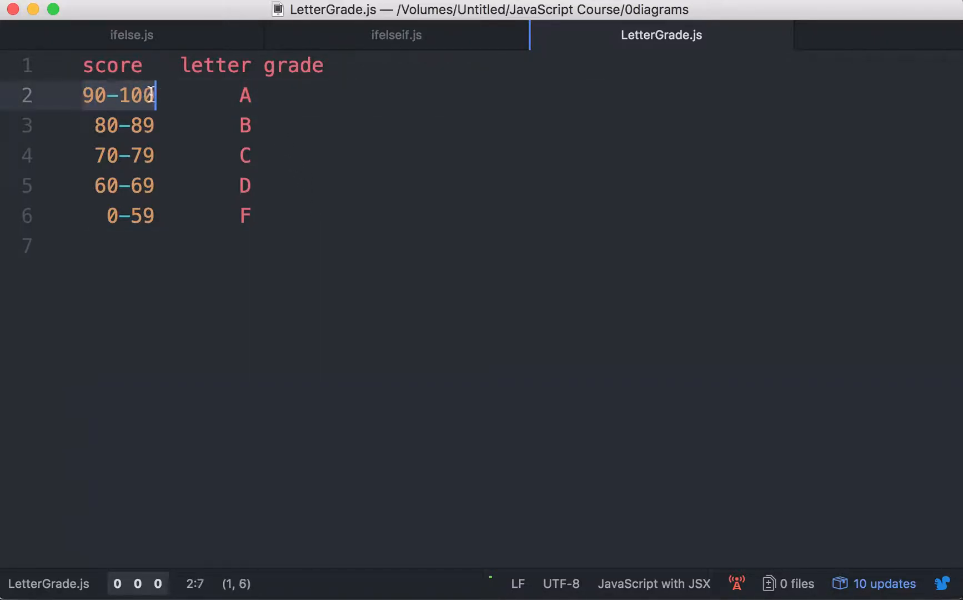
mouse_move(273, 109)
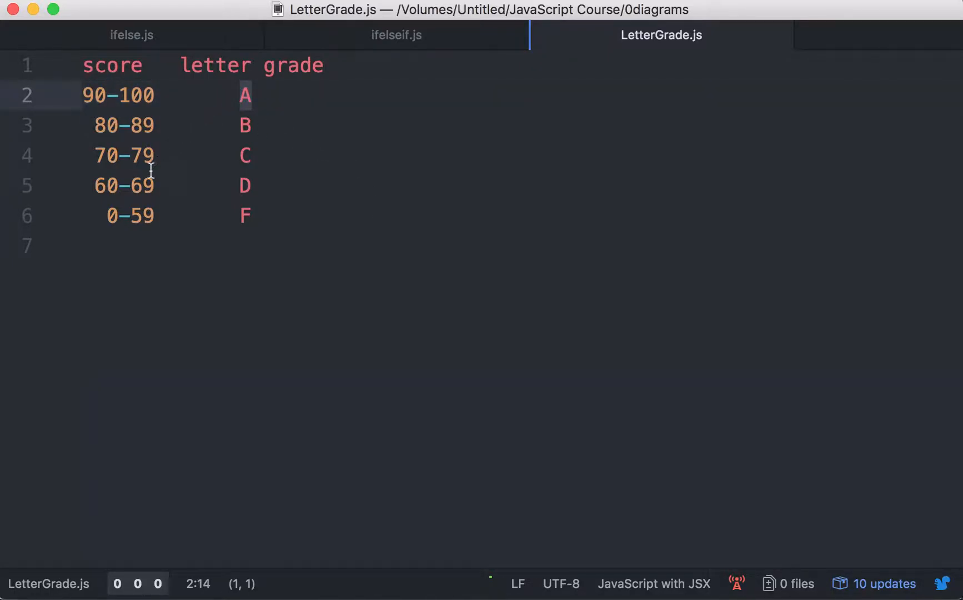
Mark the 80-89 range and point through the remaining grade rows down to the F row
double_click(123, 126)
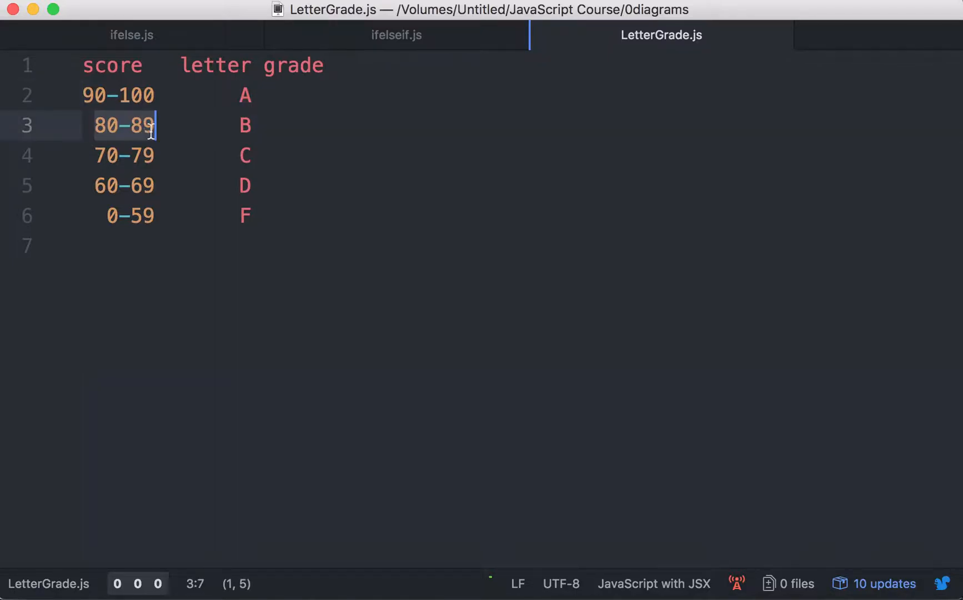
mouse_move(238, 139)
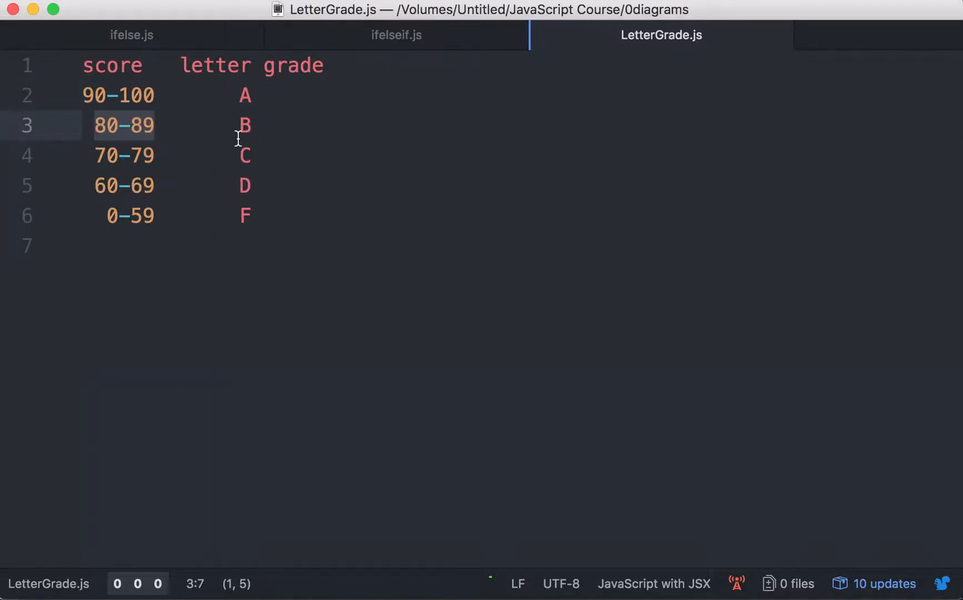
left_click(103, 155)
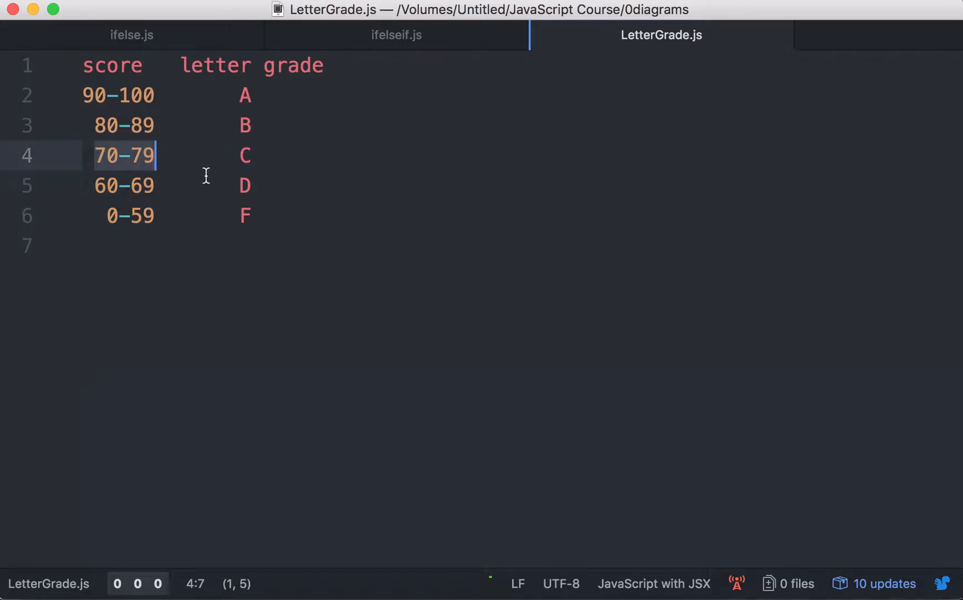
left_click(245, 156)
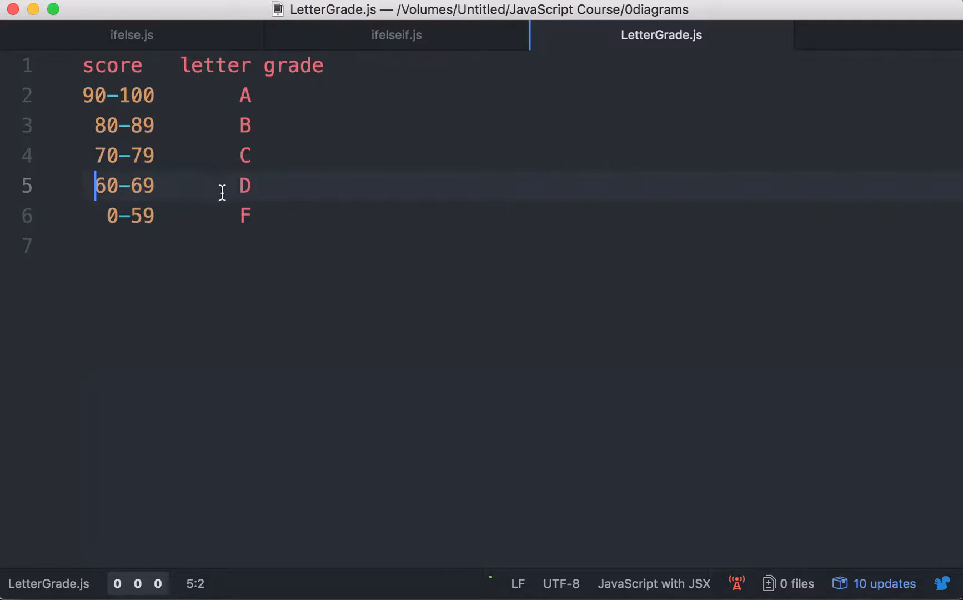
left_click(252, 186)
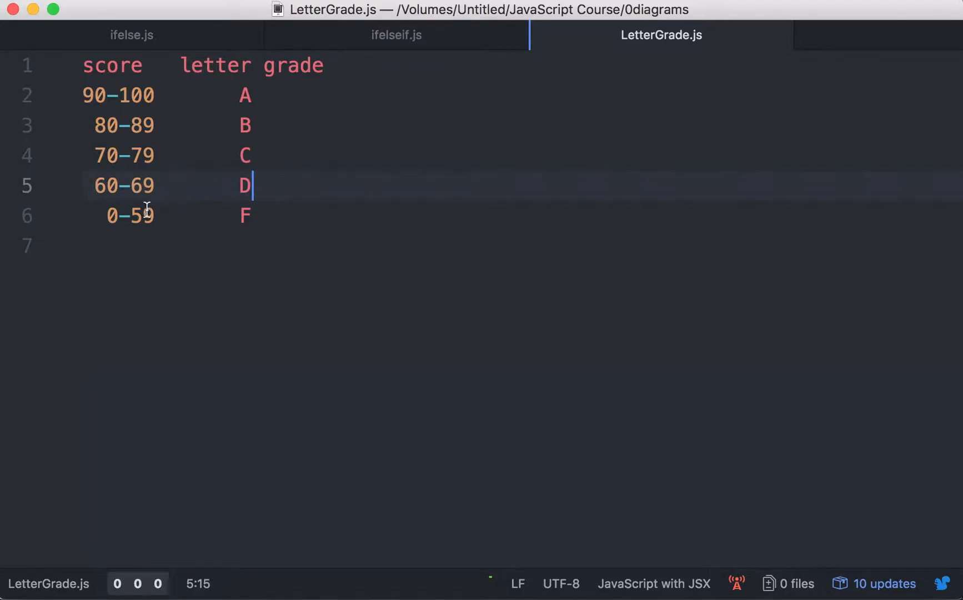
mouse_move(153, 220)
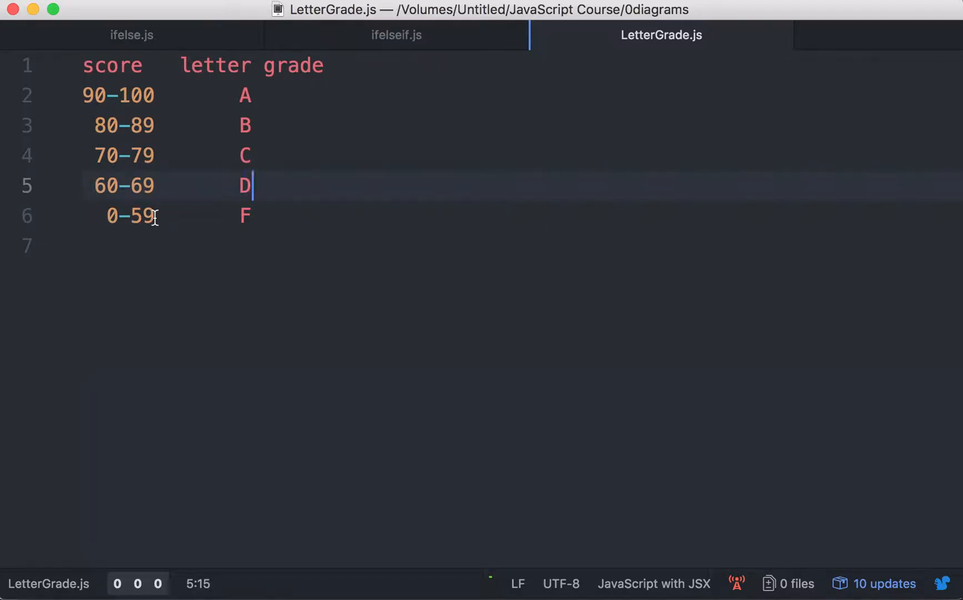
left_click(136, 215)
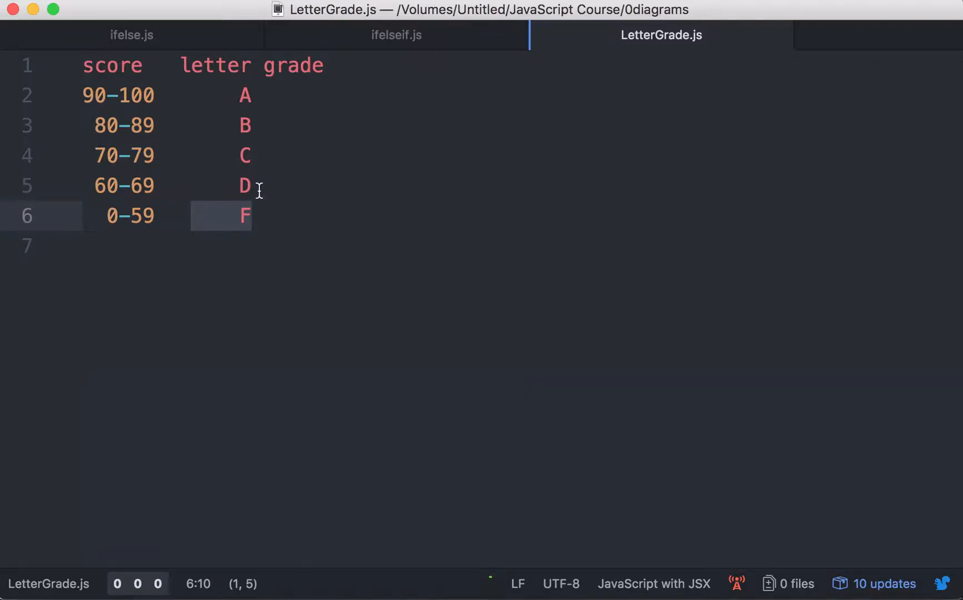
left_click(251, 155)
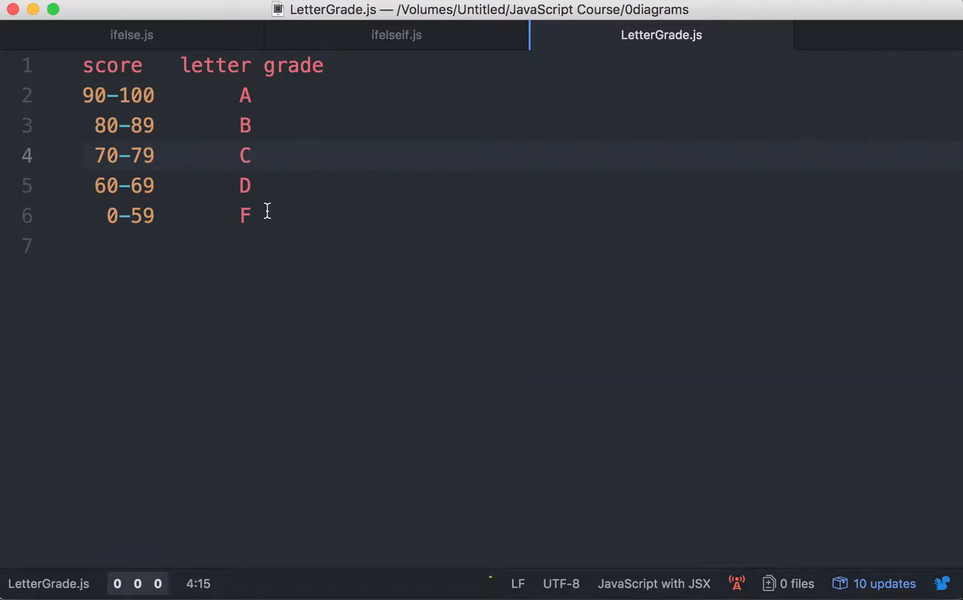
left_click(252, 155)
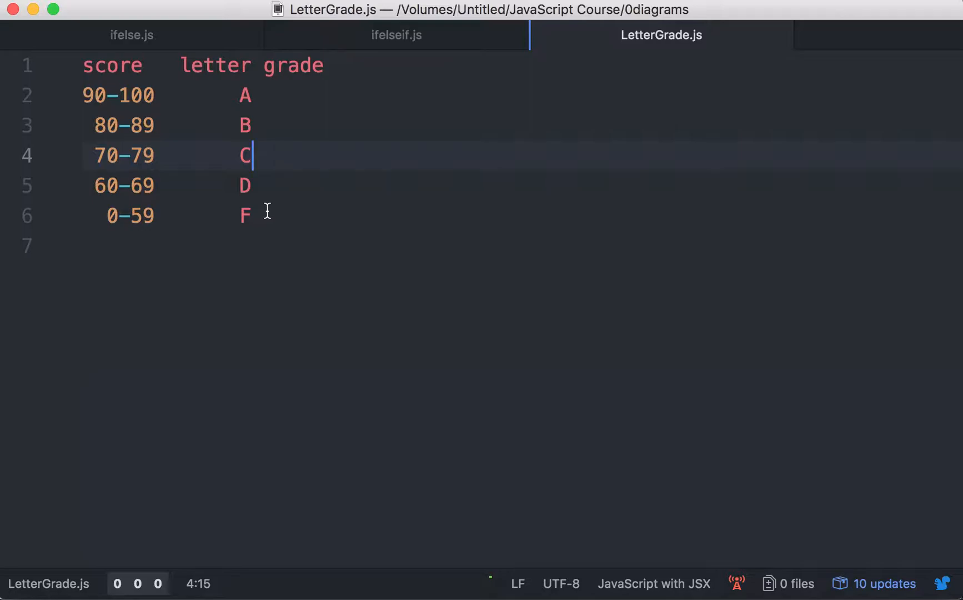
Switch via ifelse.js to ifelseif.js showing the if, three else if and final else template
left_click(131, 34)
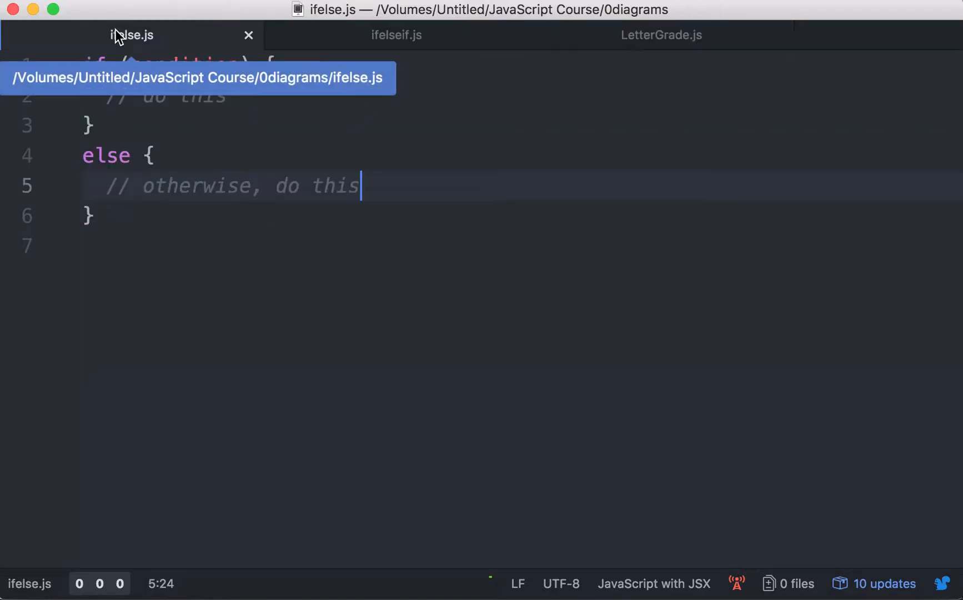
mouse_move(529, 426)
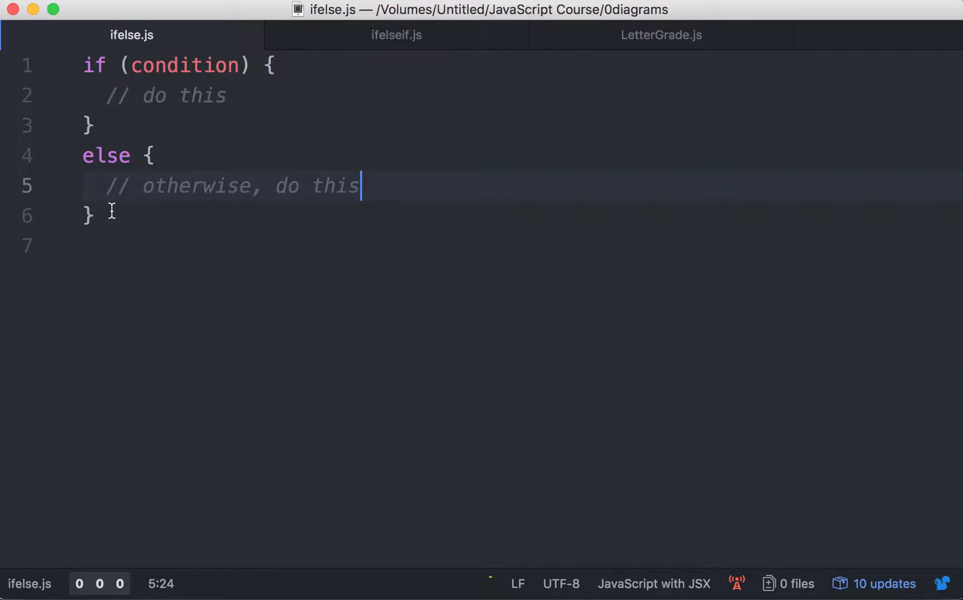
mouse_move(444, 44)
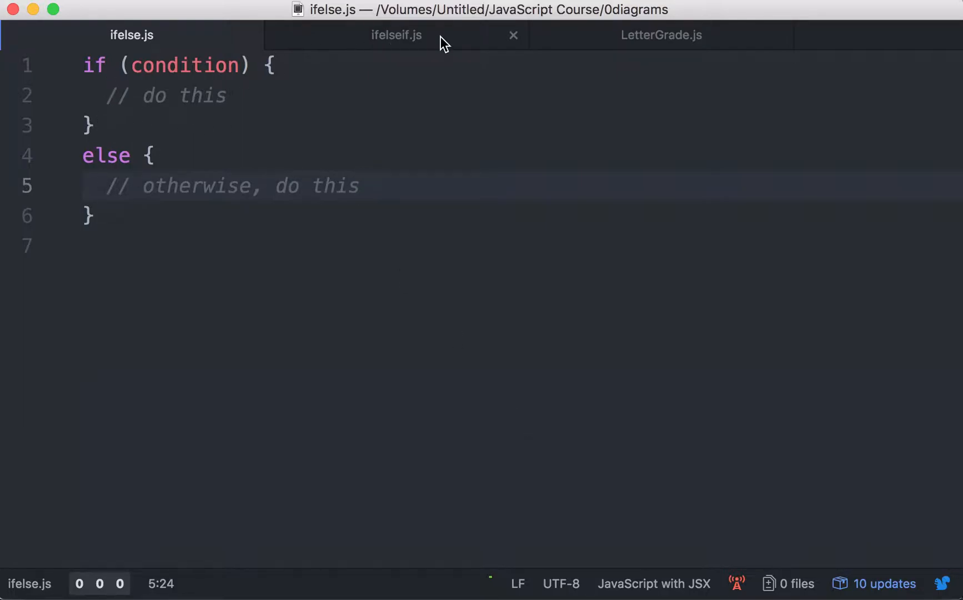
left_click(396, 34)
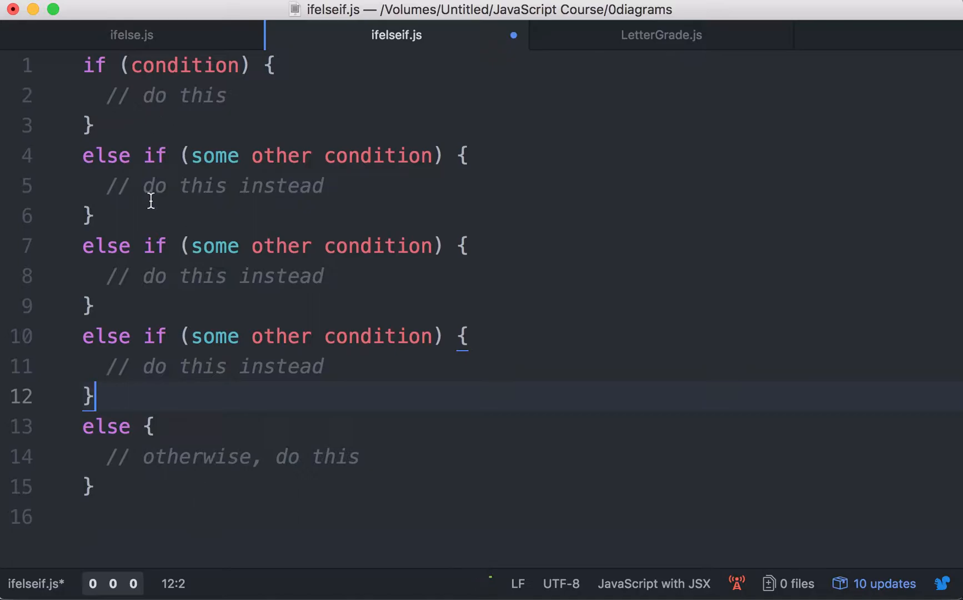
mouse_move(201, 511)
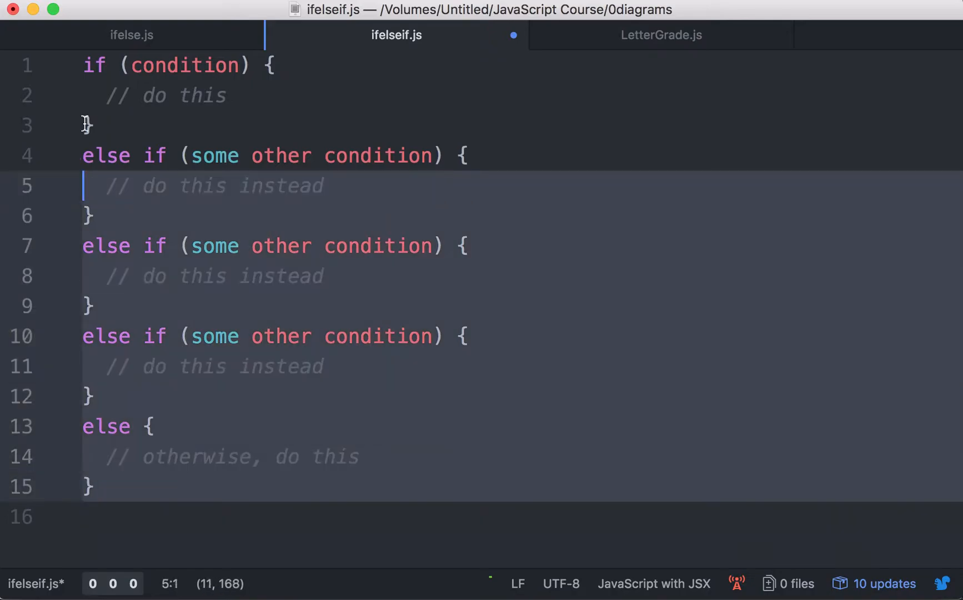
left_click(319, 502)
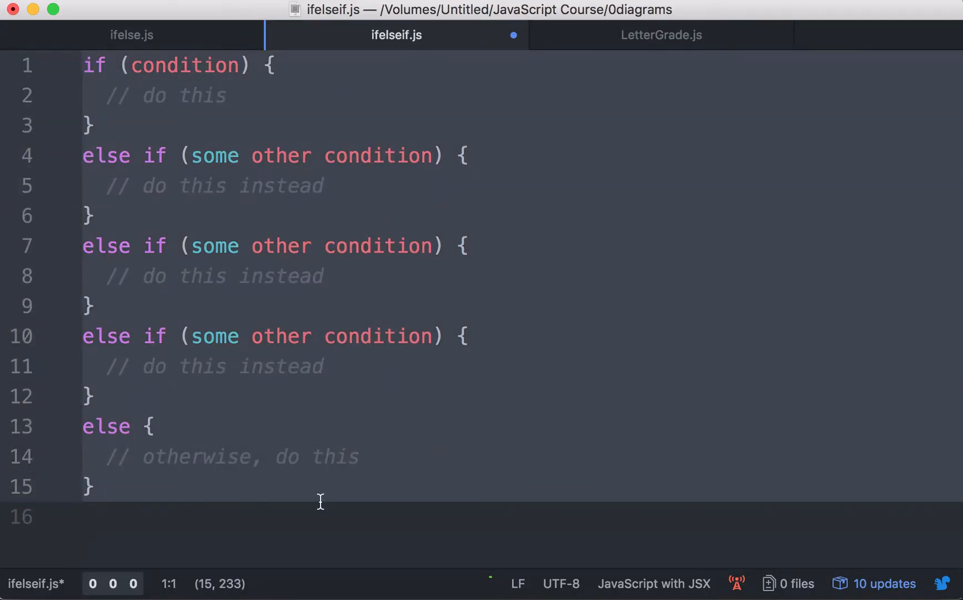
left_click(94, 486)
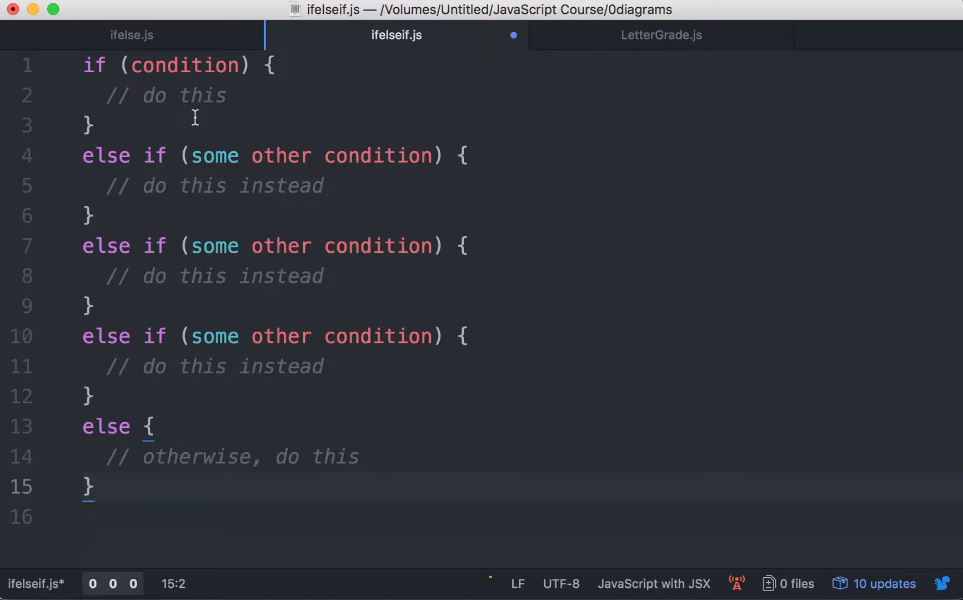
left_click(118, 65)
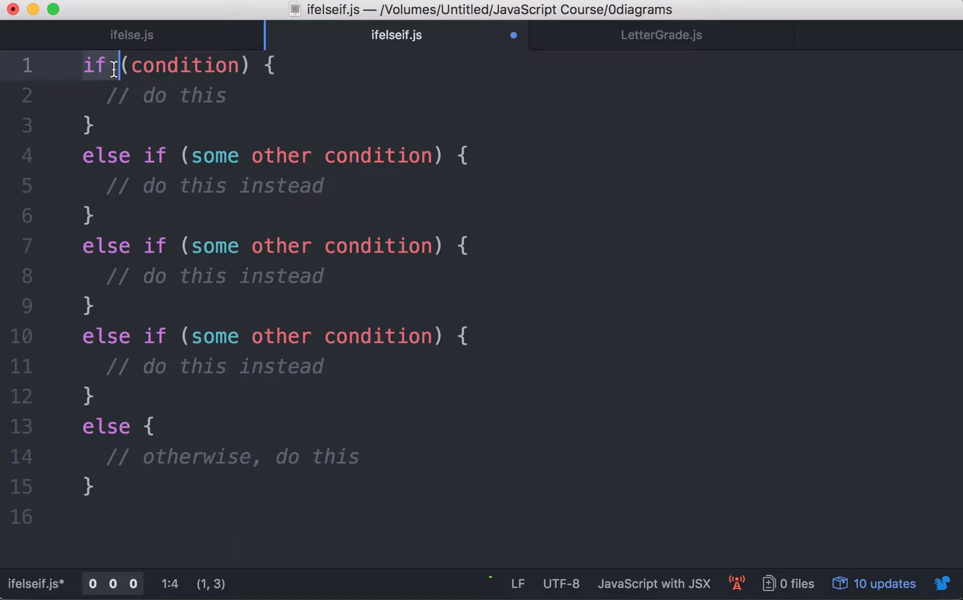
double_click(184, 65)
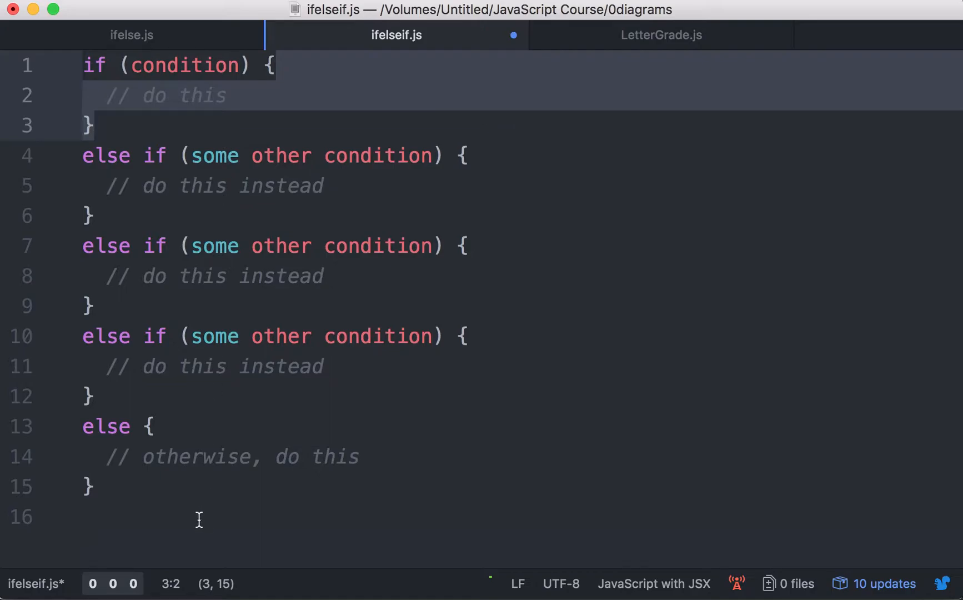
left_click(95, 125)
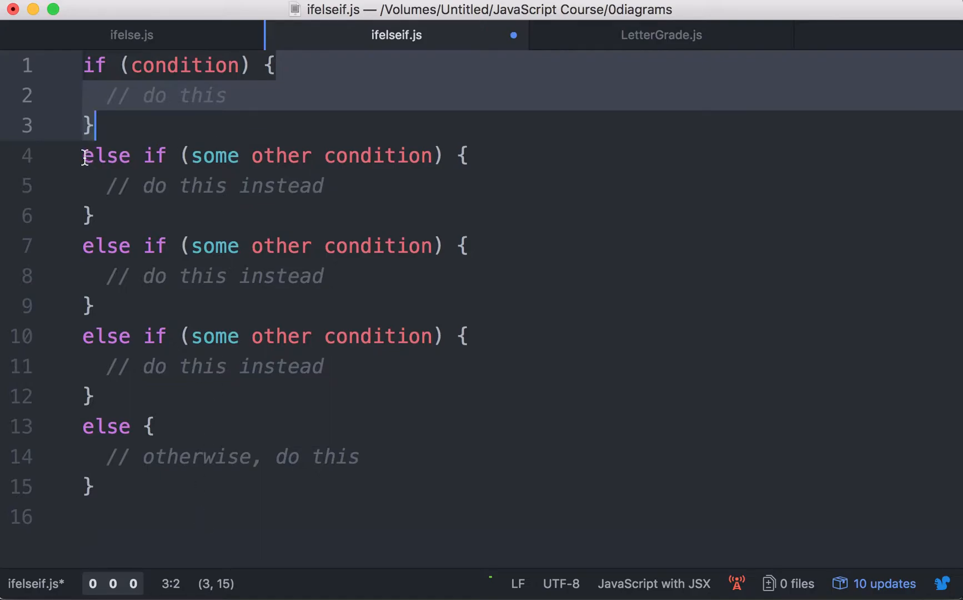
double_click(205, 155)
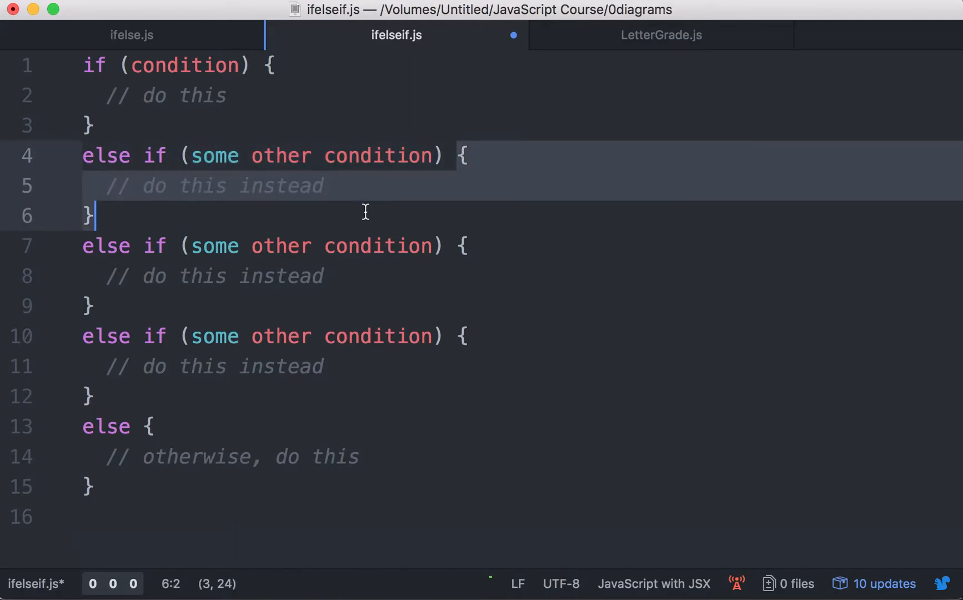
mouse_move(383, 194)
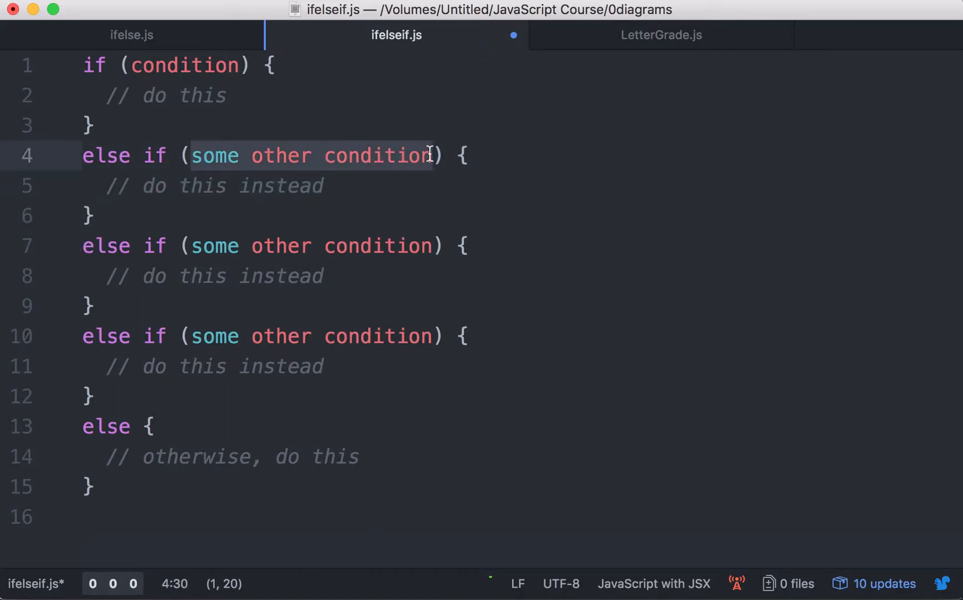
left_click(178, 245)
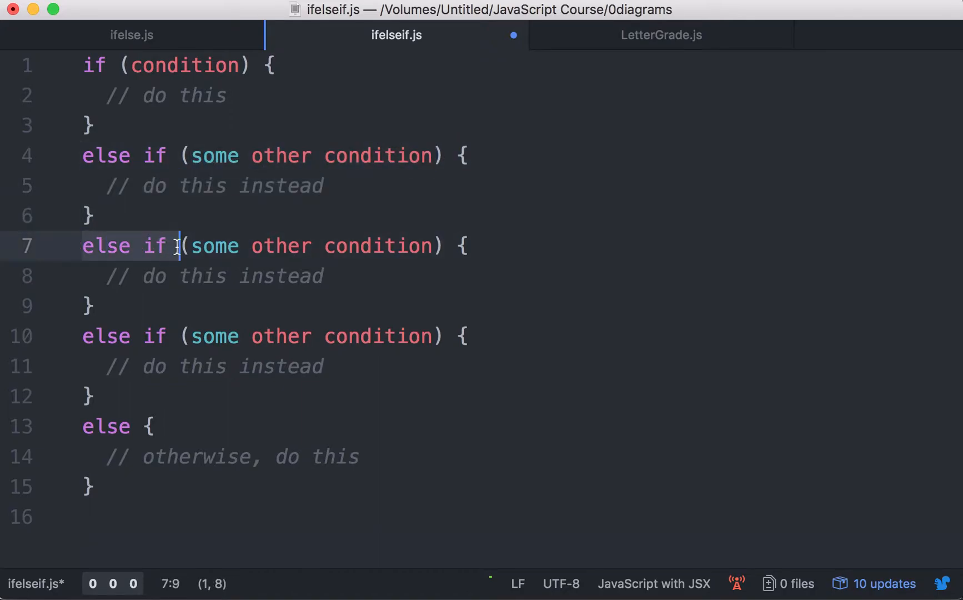
key("Right")
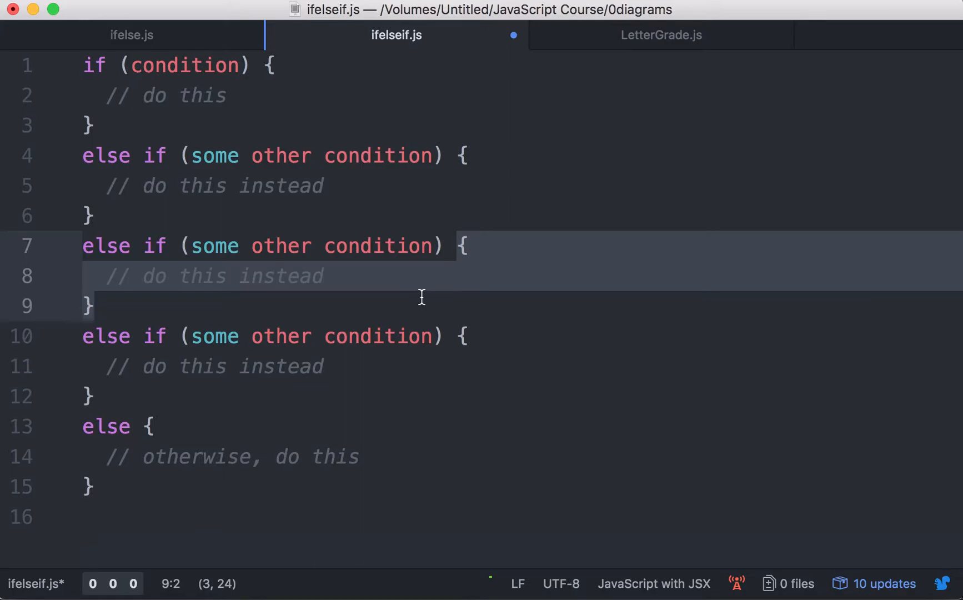
left_click(95, 306)
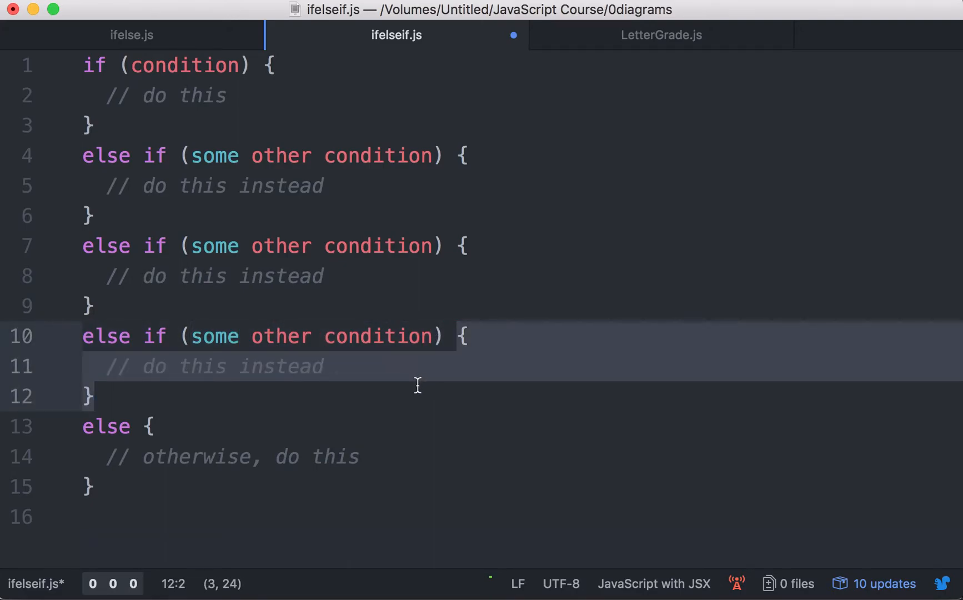
left_click(430, 336)
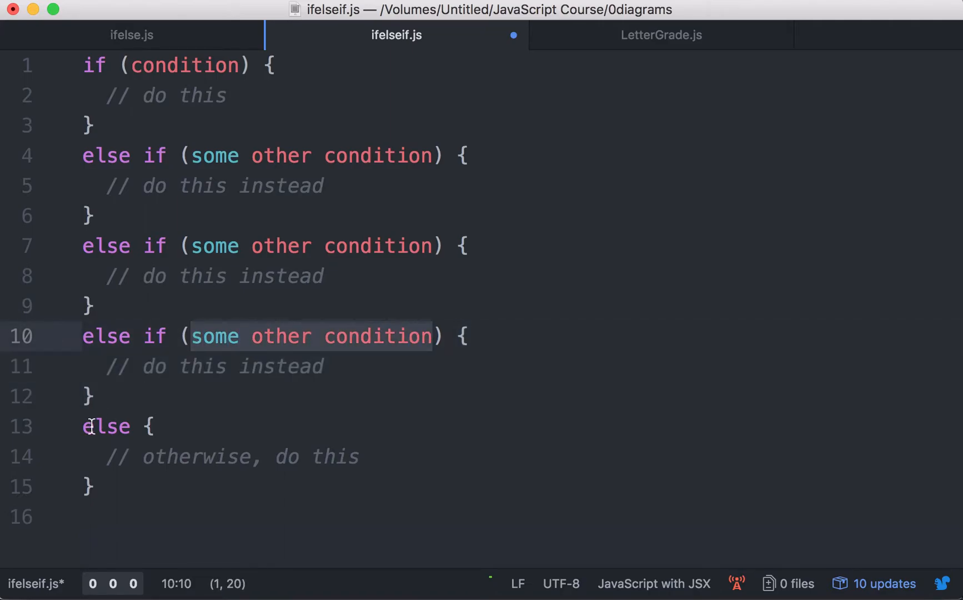
left_click(123, 481)
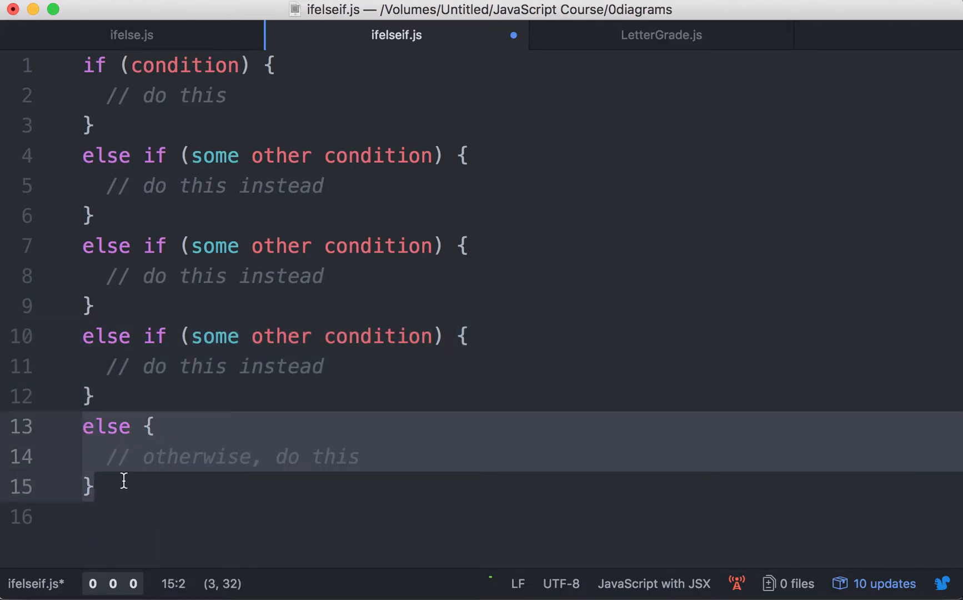
left_click(361, 456)
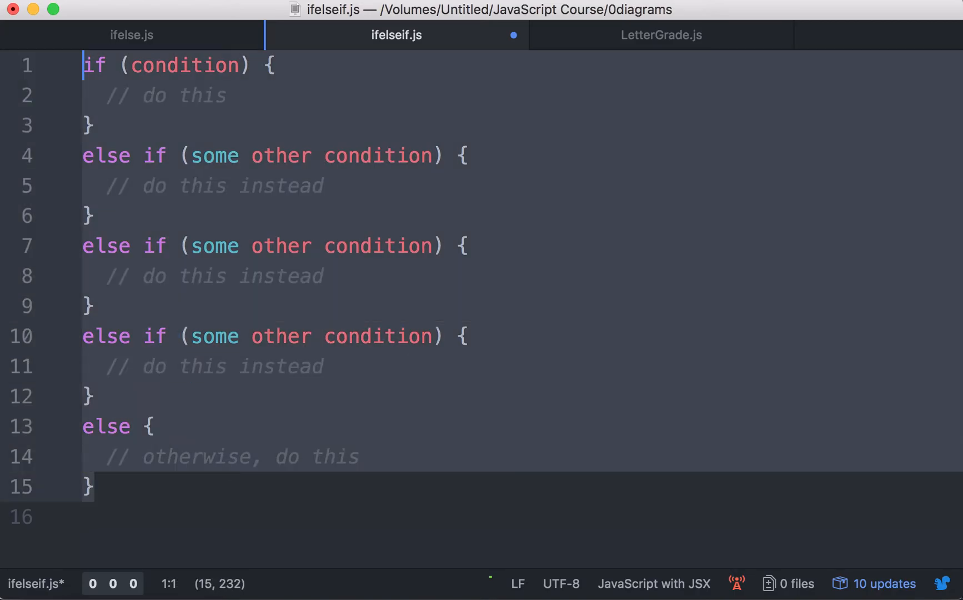
mouse_move(451, 287)
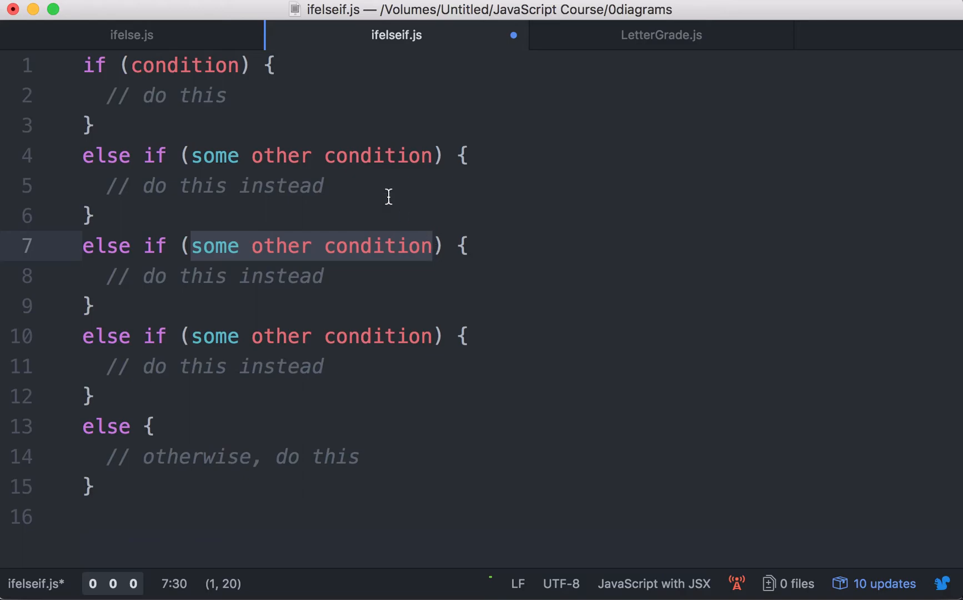
Bring LetterGrade.js to the front with its A-to-F score range table
left_click(660, 34)
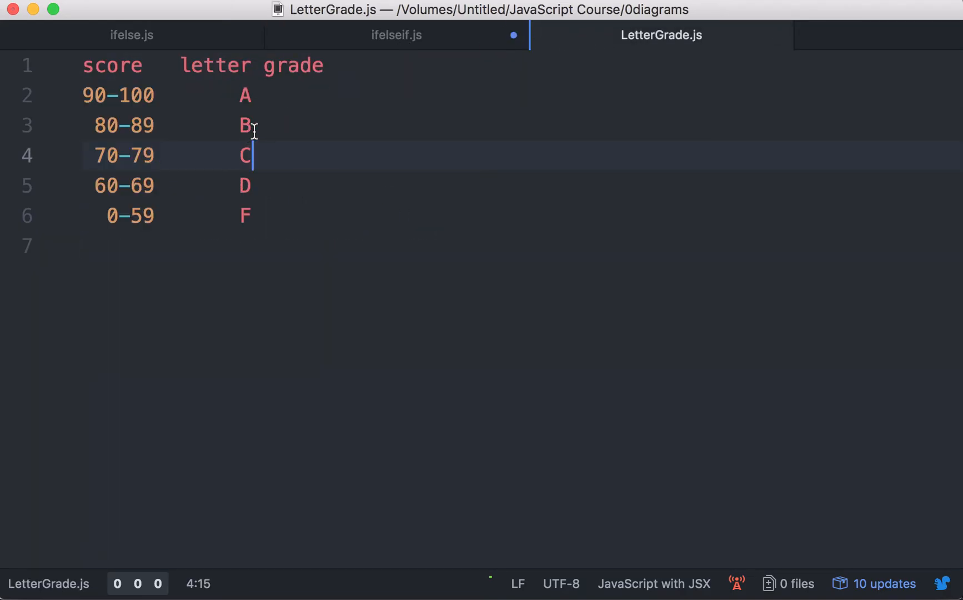
Point out the D row, the A-D rows and the 0-59 F row, then return to ifelseif.js
left_click(244, 186)
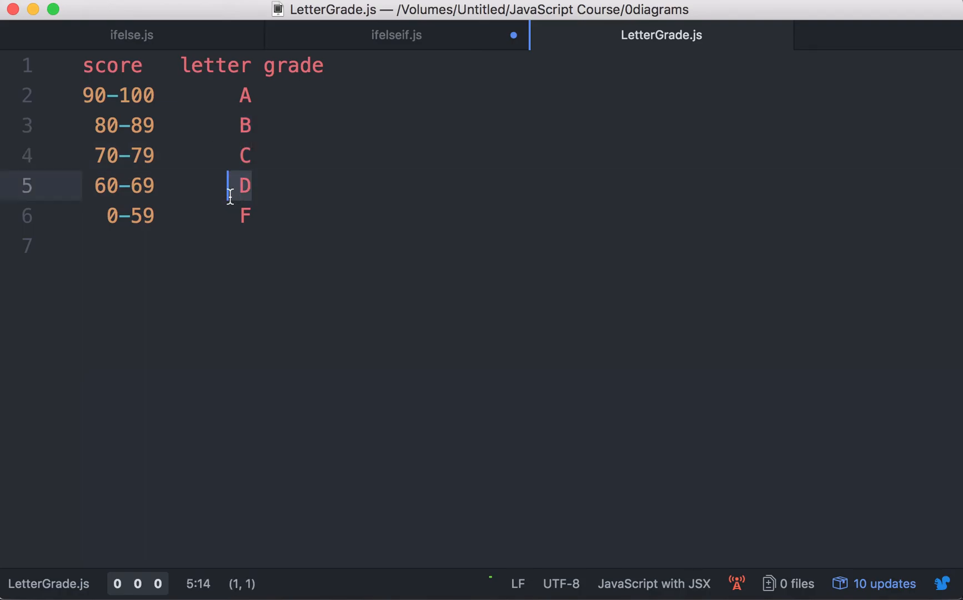
left_click(295, 215)
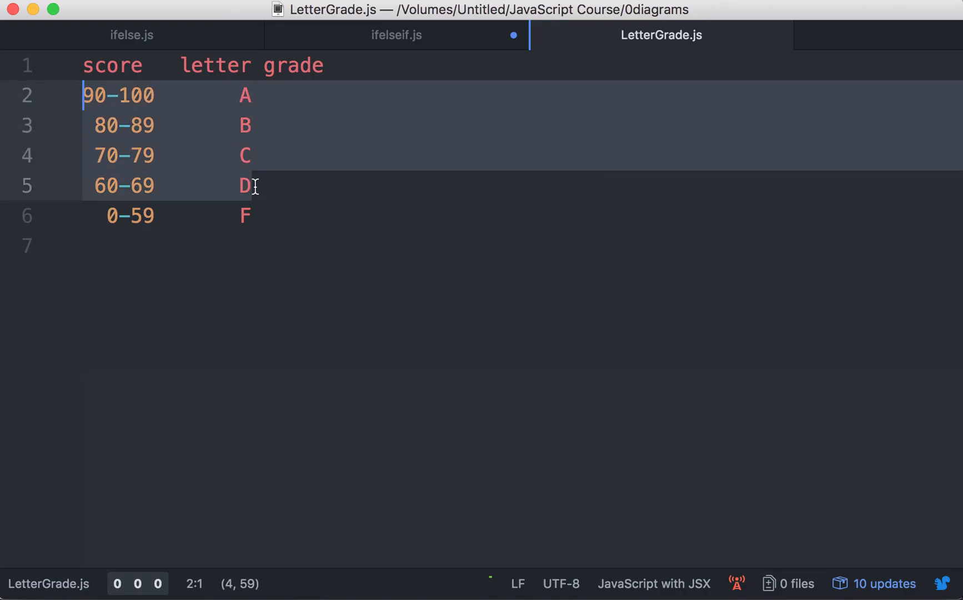
left_click(250, 216)
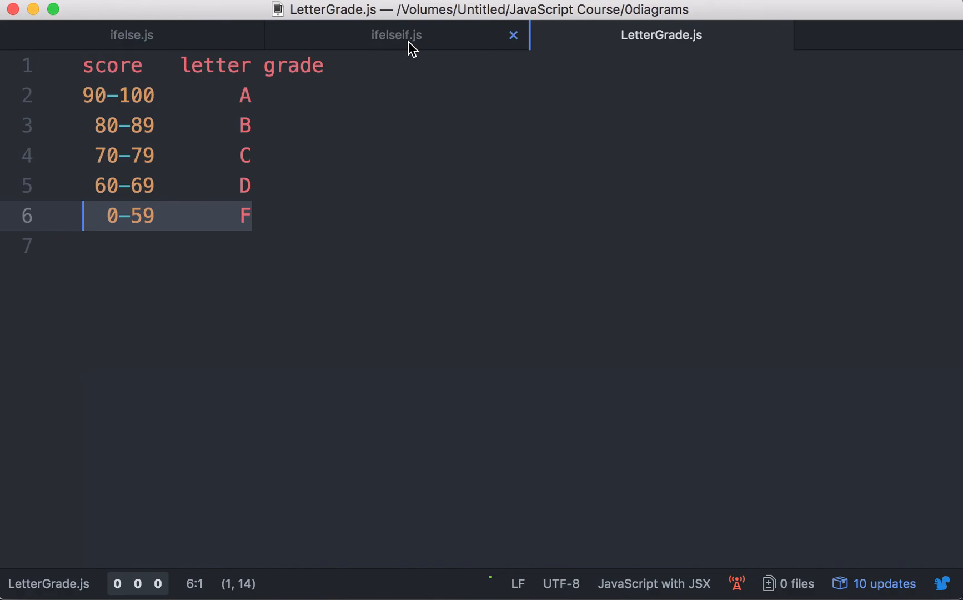
mouse_move(396, 35)
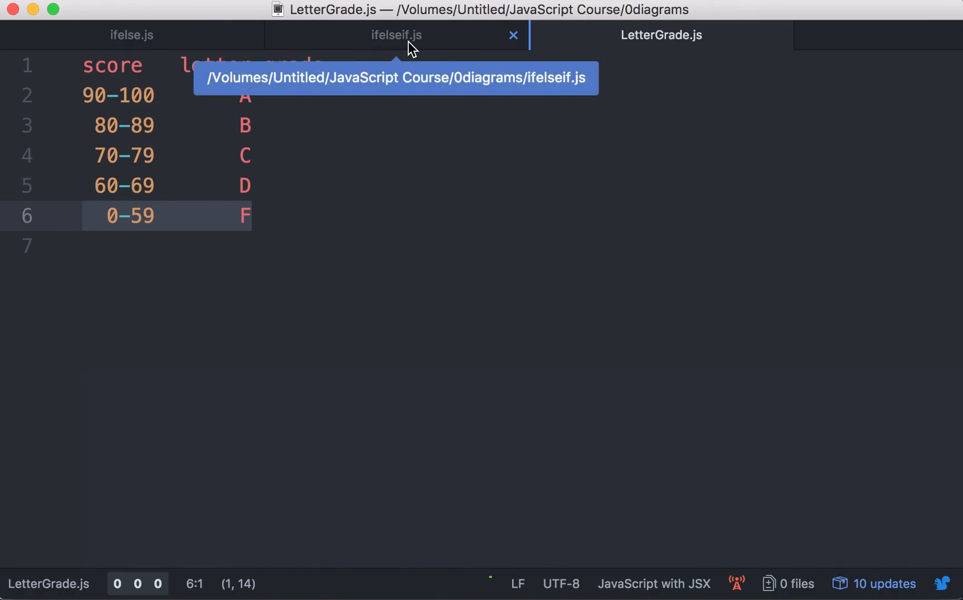
left_click(395, 35)
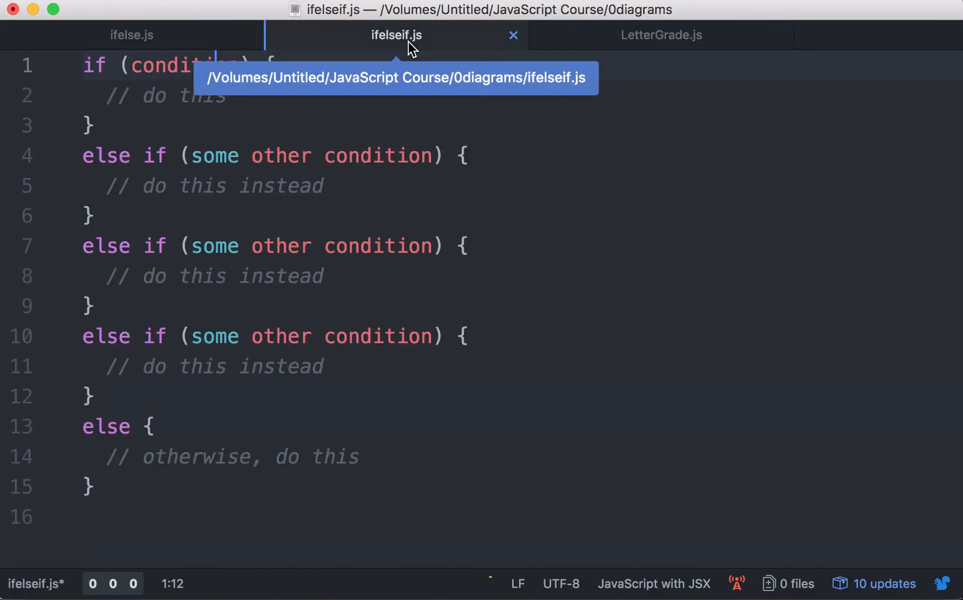